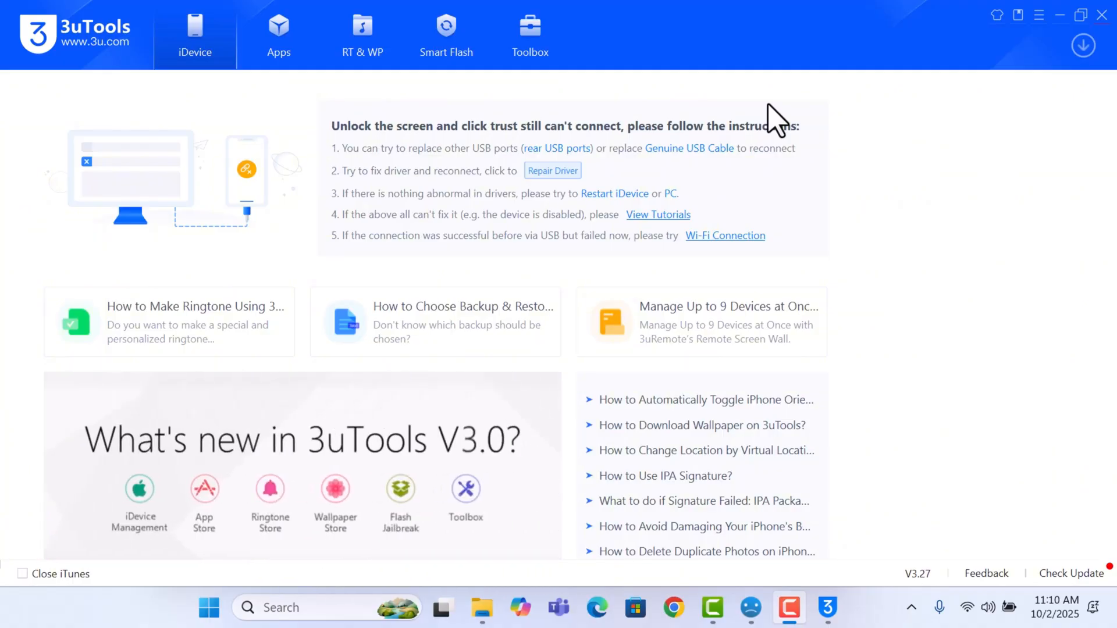
mouse_move(748, 608)
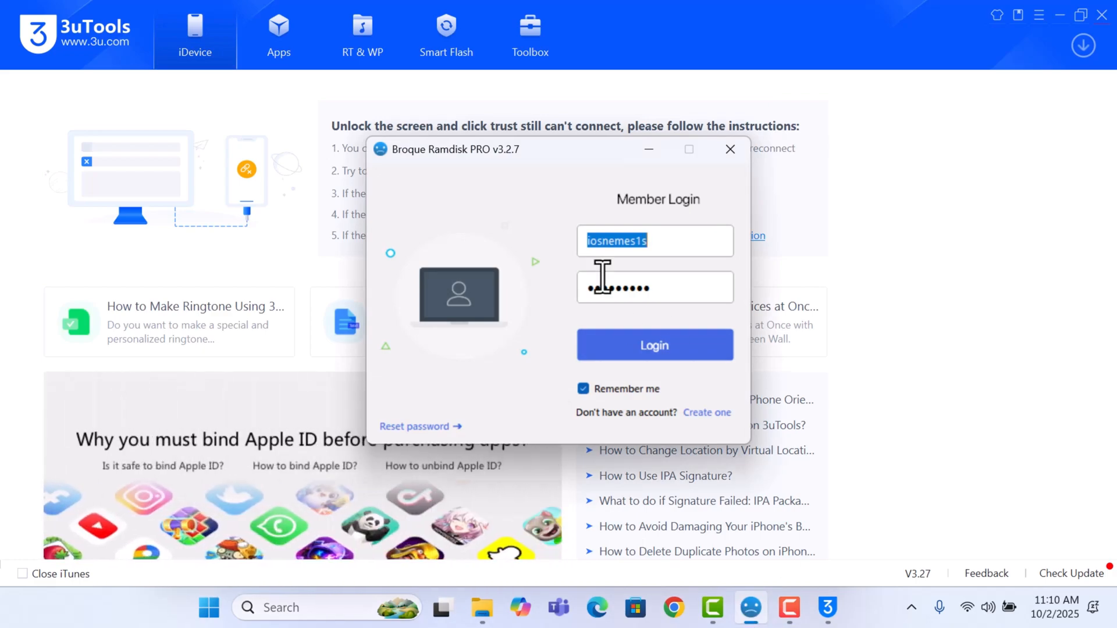
Step: Sign in to the member account so the iPhone 6s in Recovery mode appears
left_click(653, 344)
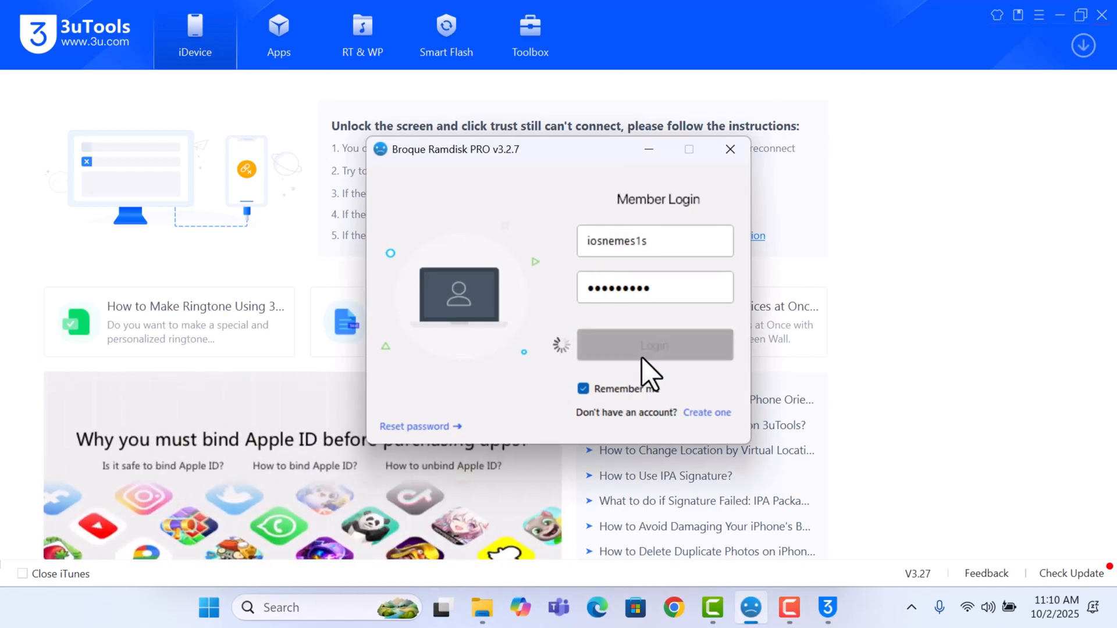
left_click(653, 344)
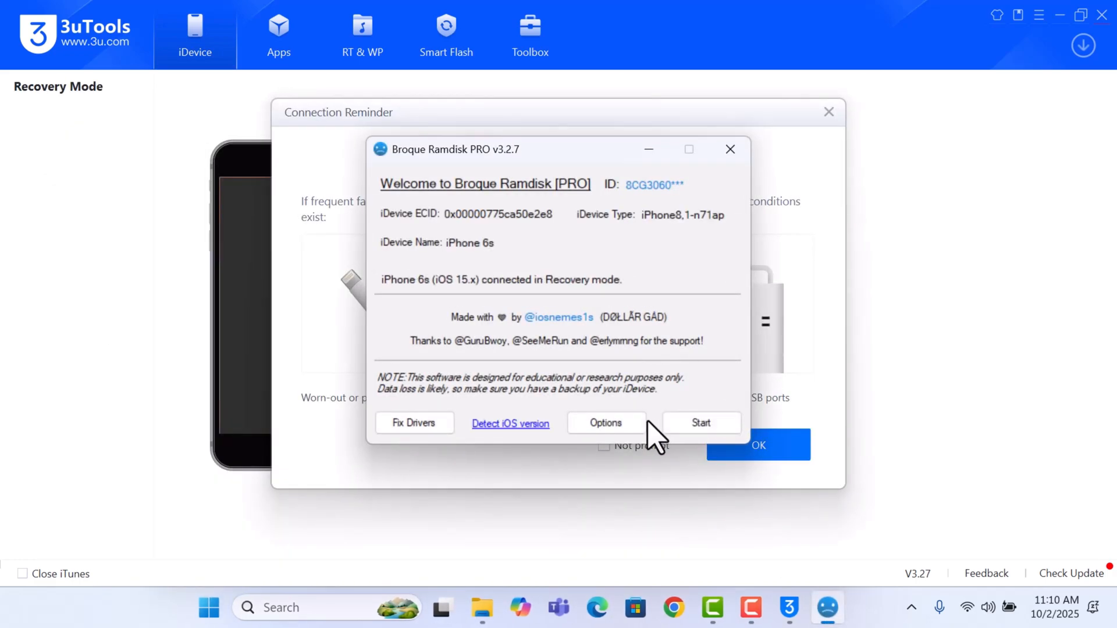
mouse_move(493, 292)
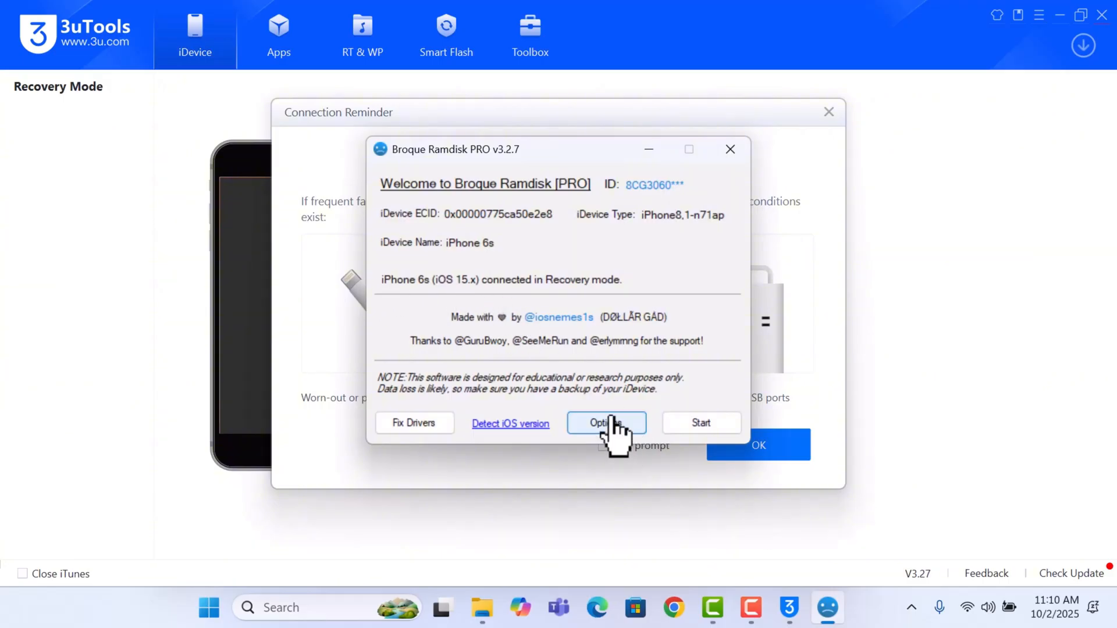
Step: Select Passcode Bypass [Ramdisk], start it and launch the DFU-mode countdown guide
left_click(605, 422)
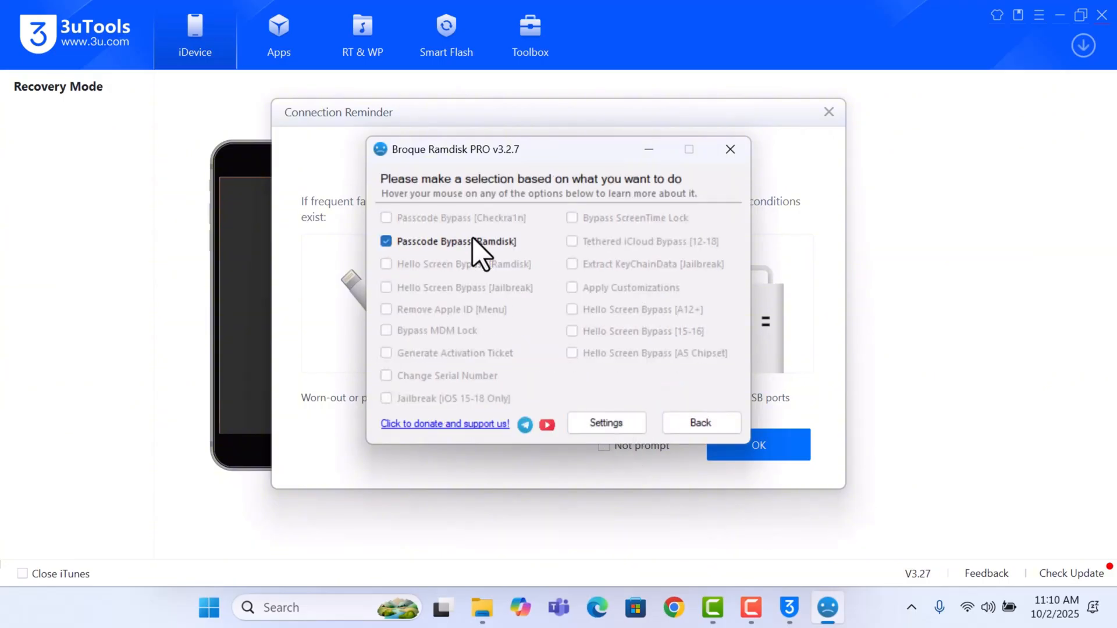
left_click(700, 422)
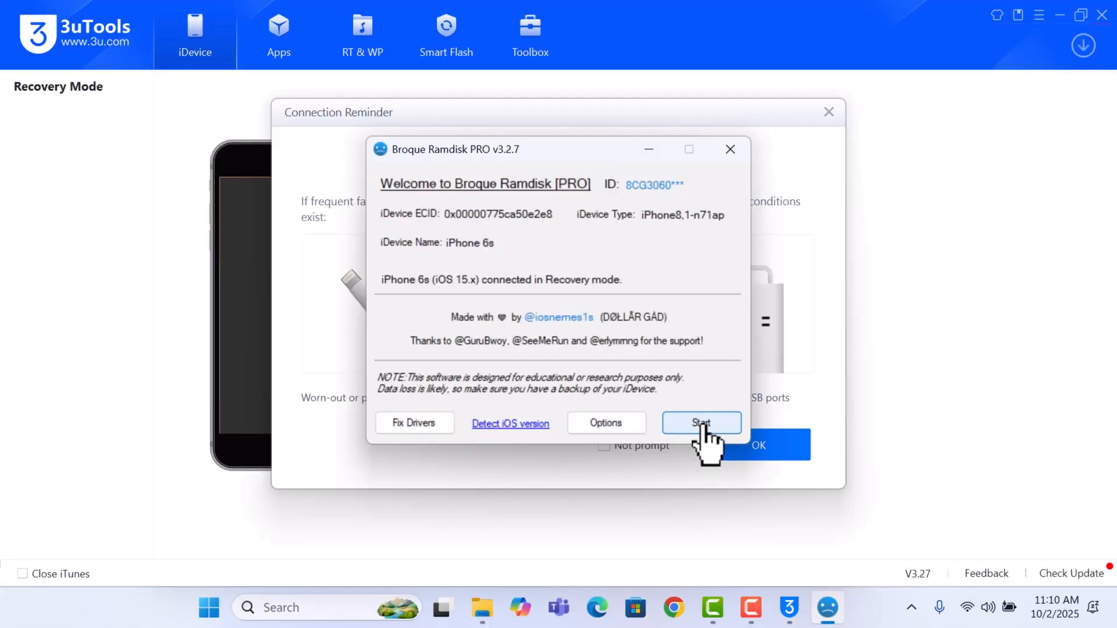
left_click(701, 422)
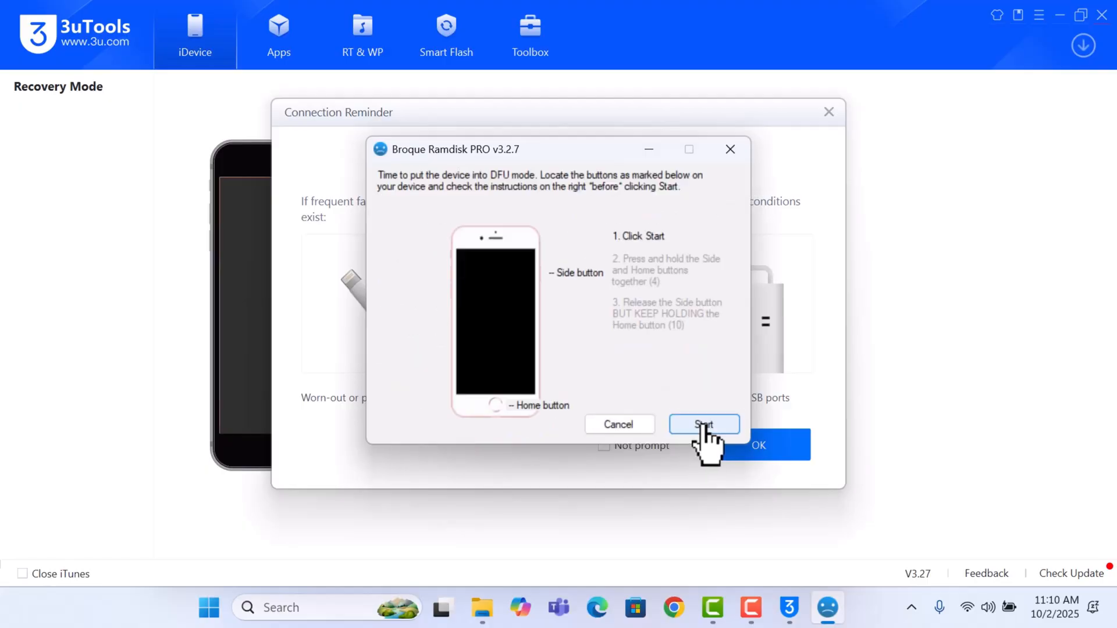
left_click(702, 424)
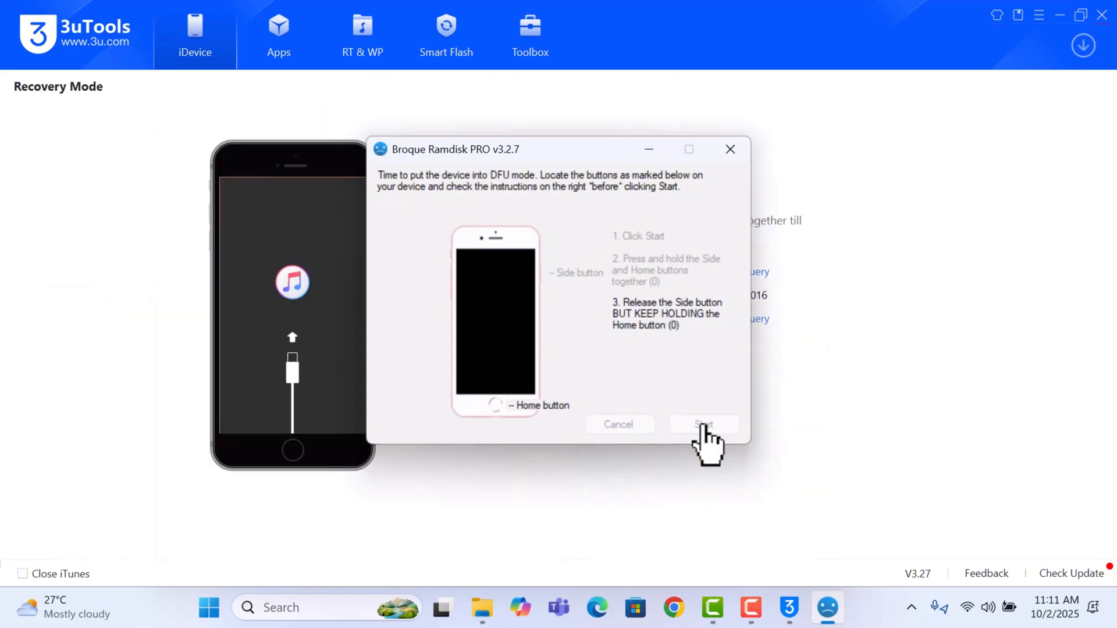
Step: Retry the DFU button-hold countdown after the failed attempt until DFU mode succeeds
left_click(703, 423)
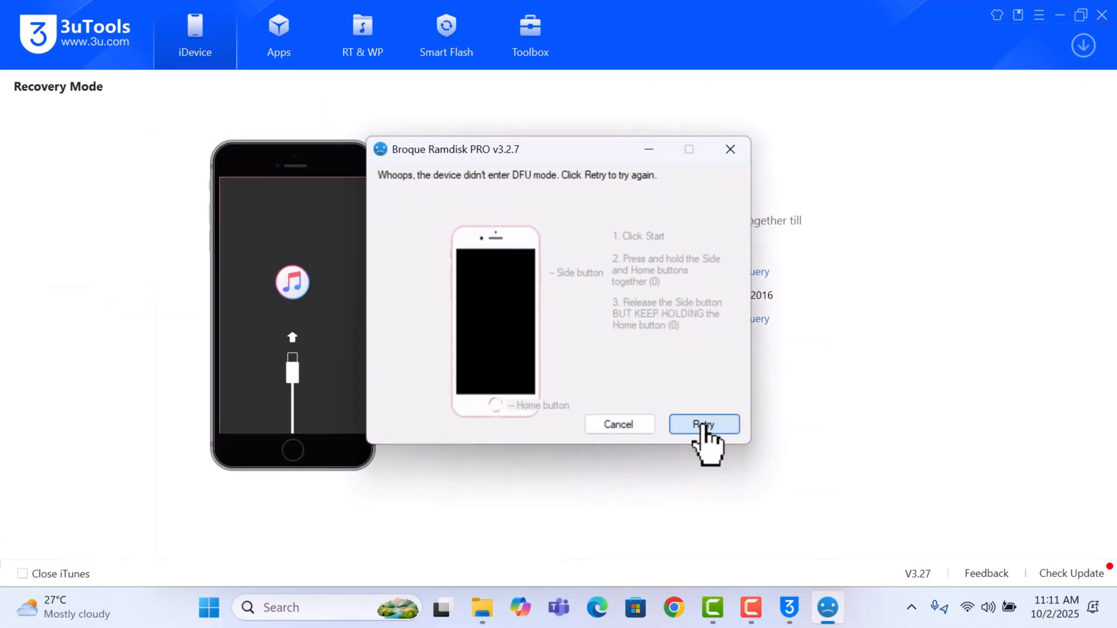
left_click(703, 423)
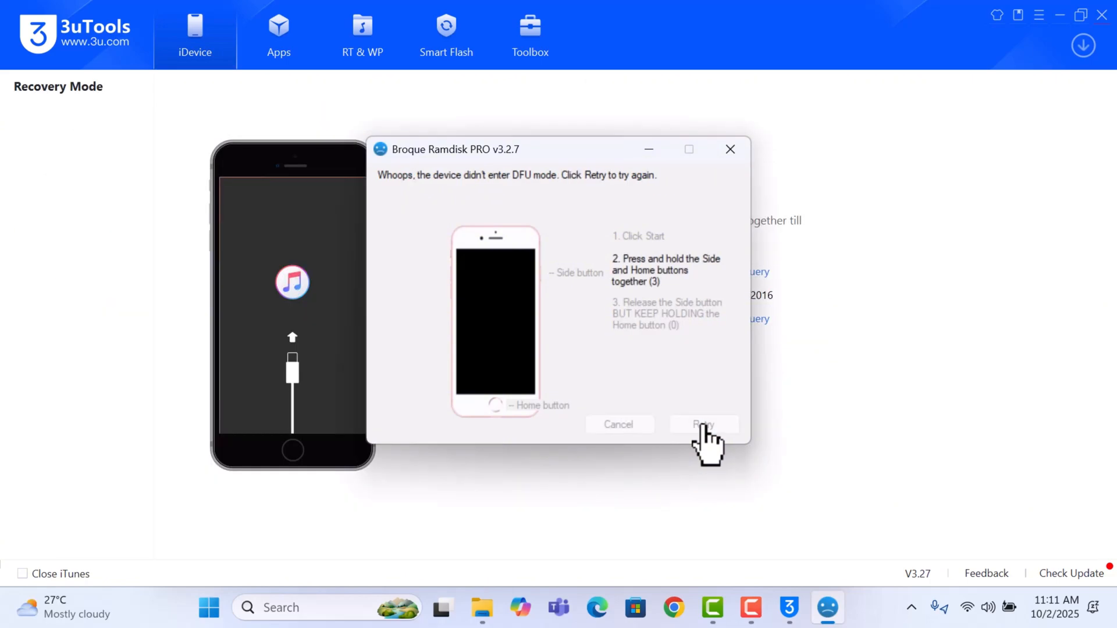
left_click(702, 425)
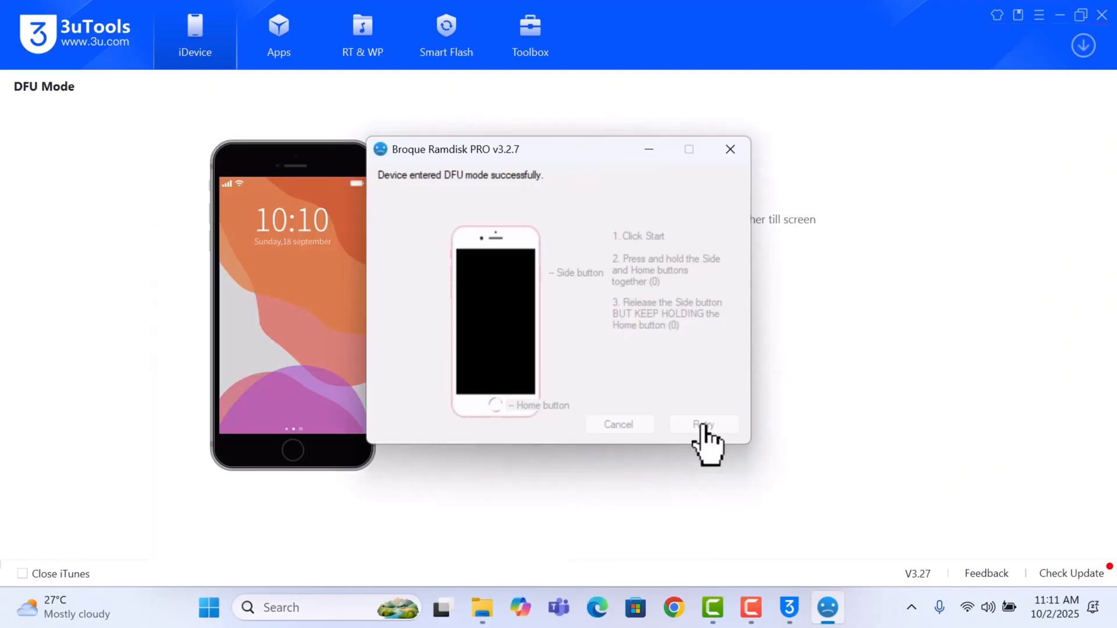
Step: Proceed to the SSH boot screen with iOS 15.x selected and boot the iDevice
left_click(701, 424)
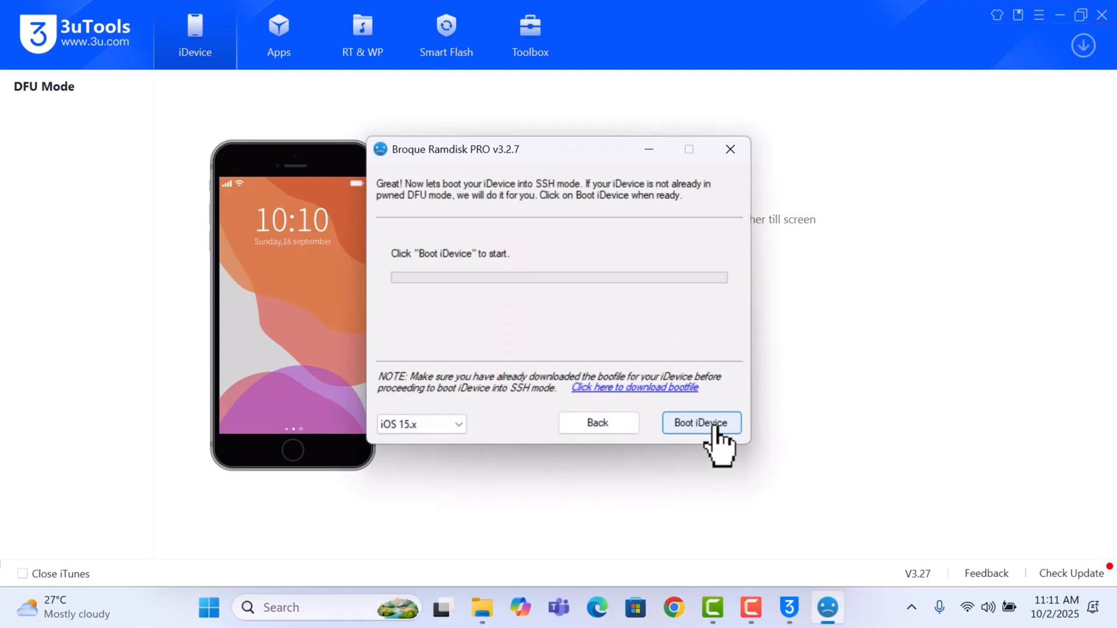
left_click(699, 422)
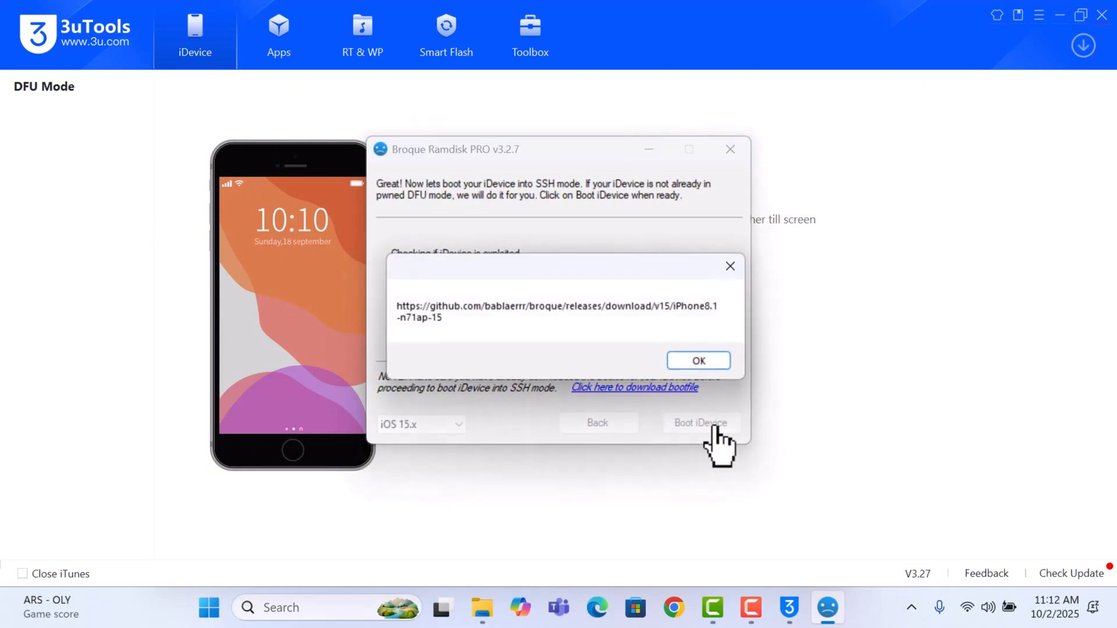
Step: Acknowledge the iOS 15 bootfile URL notice so the download and SSH boot proceed
left_click(697, 360)
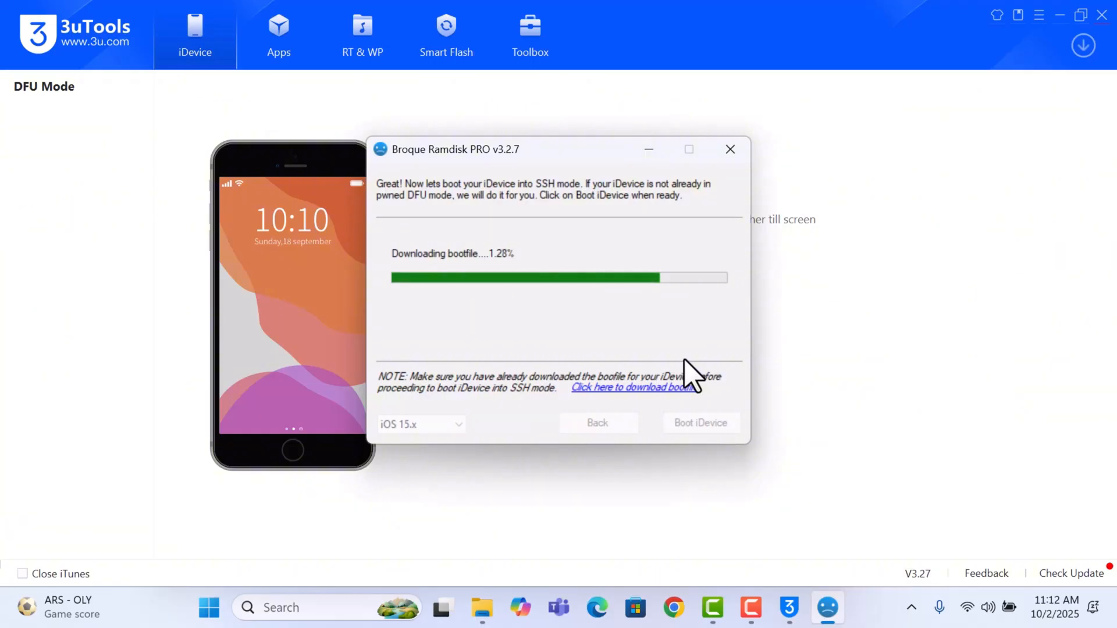
mouse_move(560, 307)
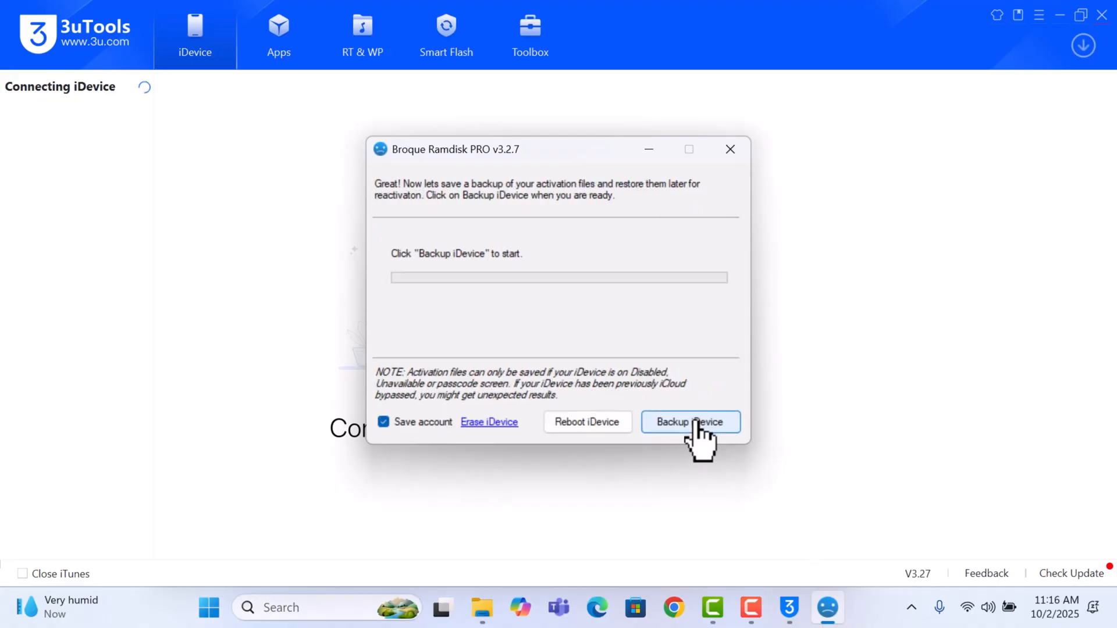
Step: Back up the iPhone's activation files, creating 0x00000775ca50e2e8.zip in the backup folder
left_click(689, 421)
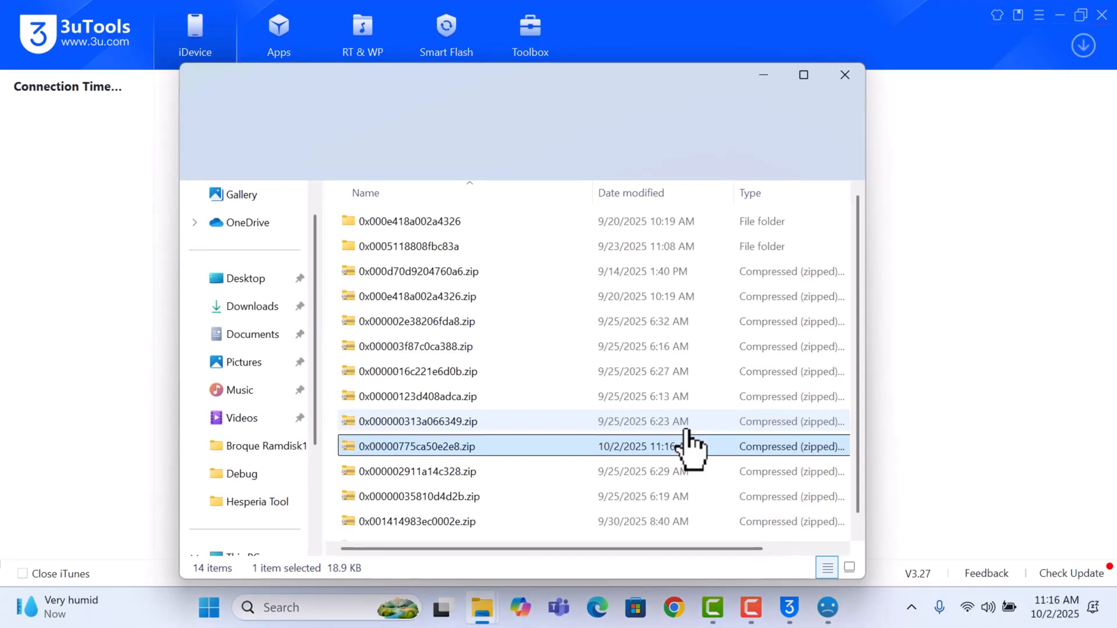
Step: Inspect file 1's activation record inside 0x00000775ca50e2e8.zip in Notepad, then close it
double_click(417, 446)
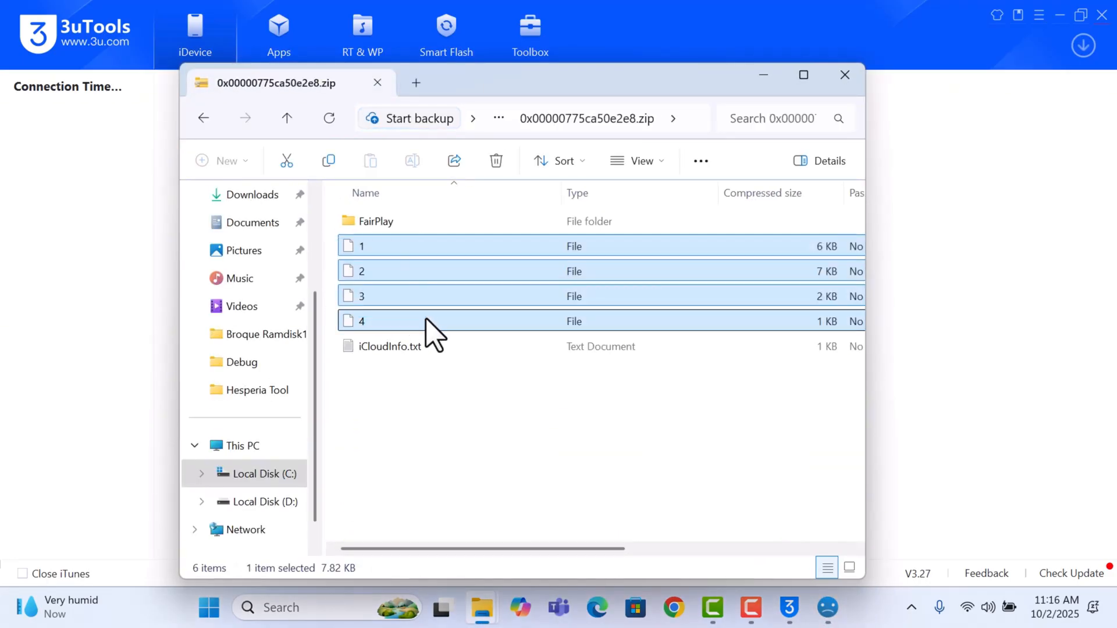
left_click(362, 246)
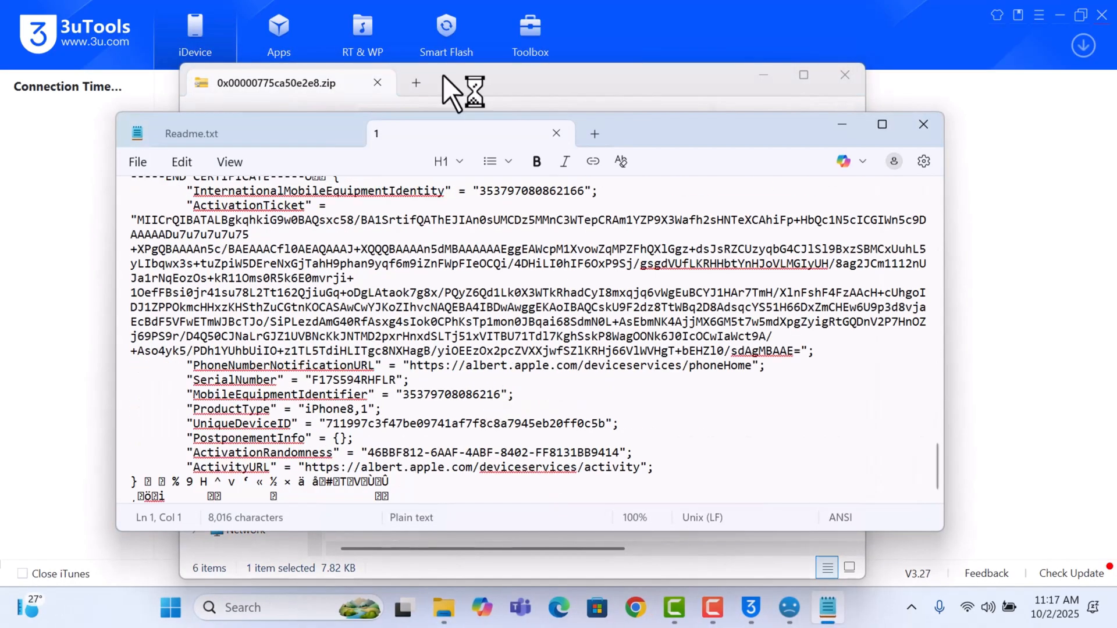
mouse_move(563, 157)
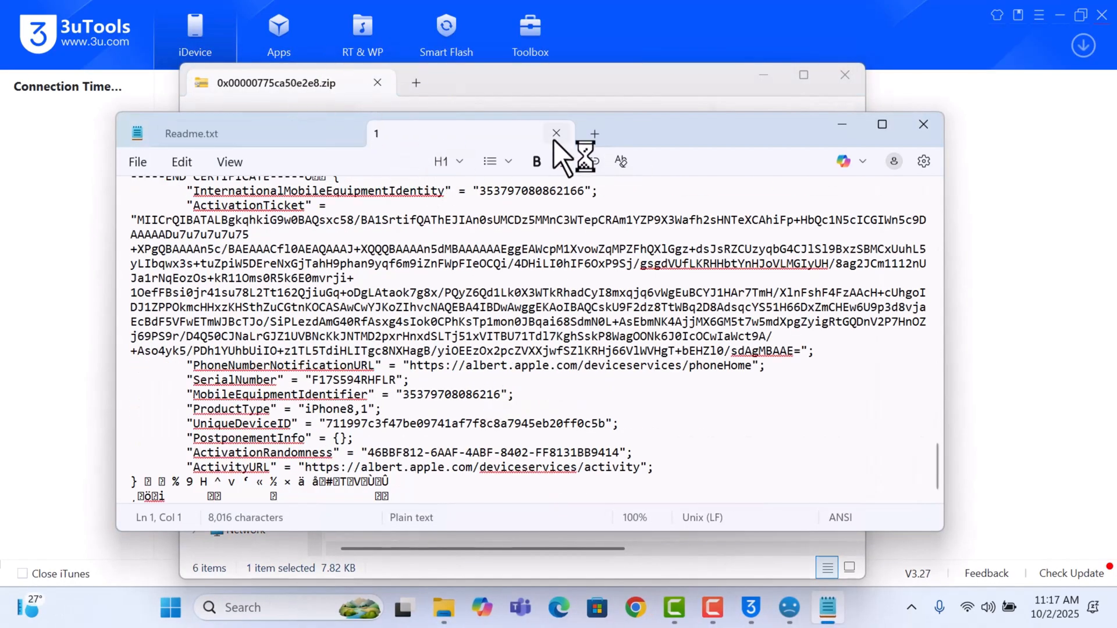
left_click(556, 133)
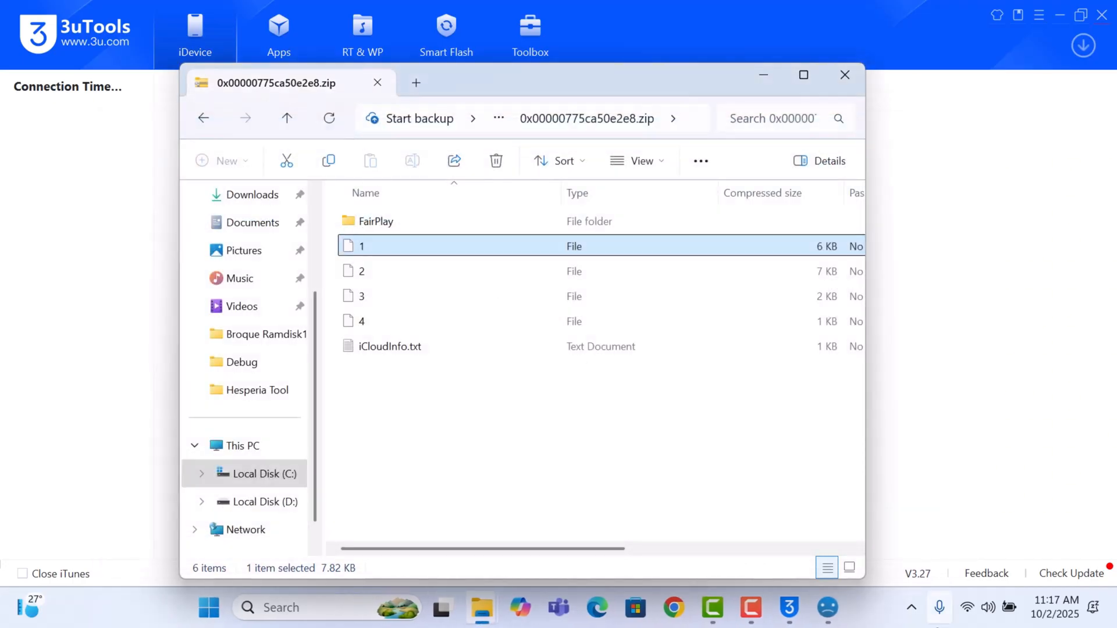
Step: Close the archive window, finish the backup step and let the iPhone erase and reboot
left_click(844, 75)
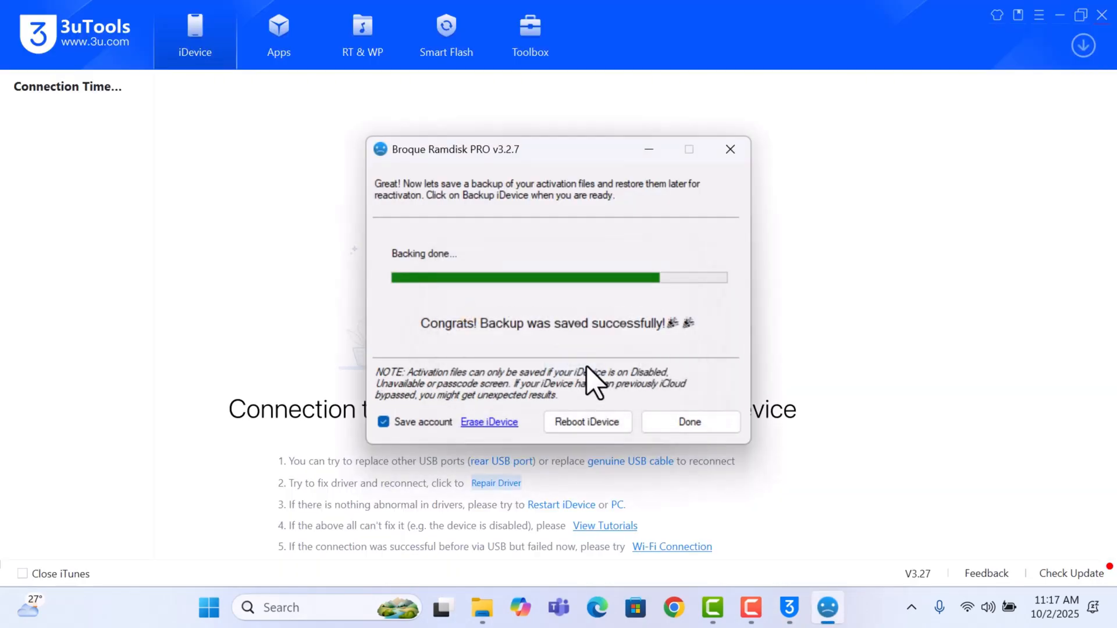
left_click(489, 421)
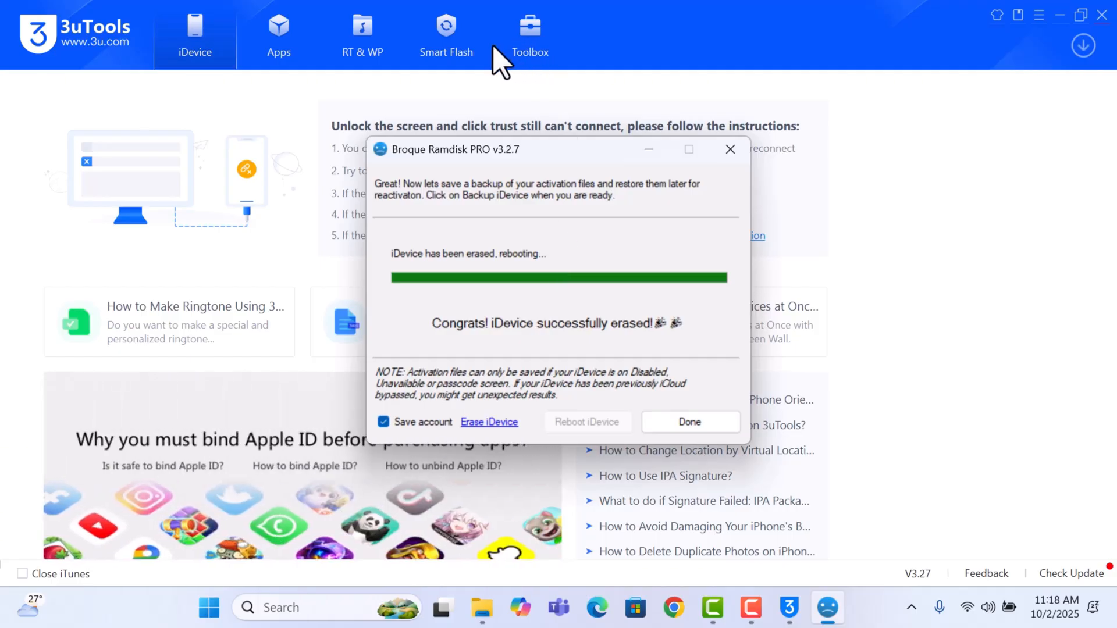
left_click(687, 421)
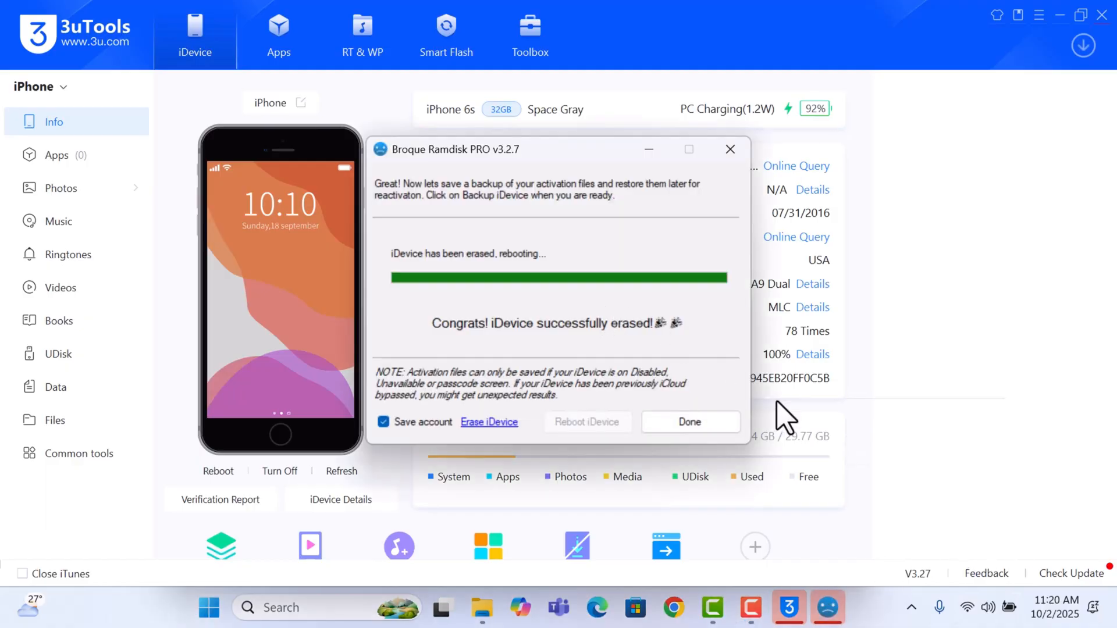
Step: After Done, reselect Passcode Bypass [Ramdisk] in Options and start the bypass again
left_click(688, 422)
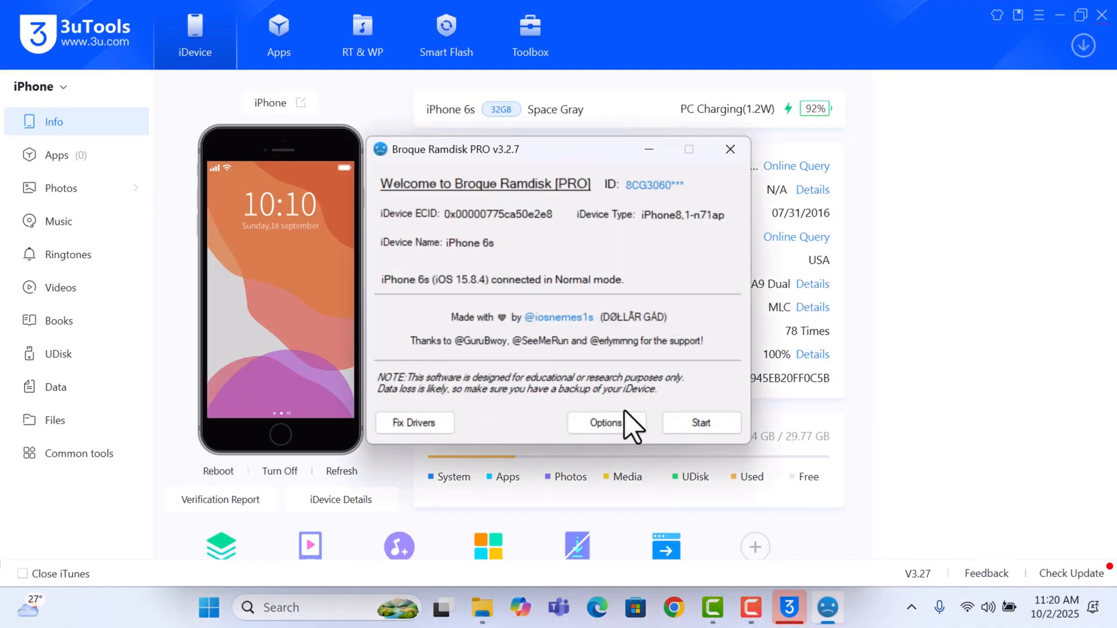
left_click(604, 422)
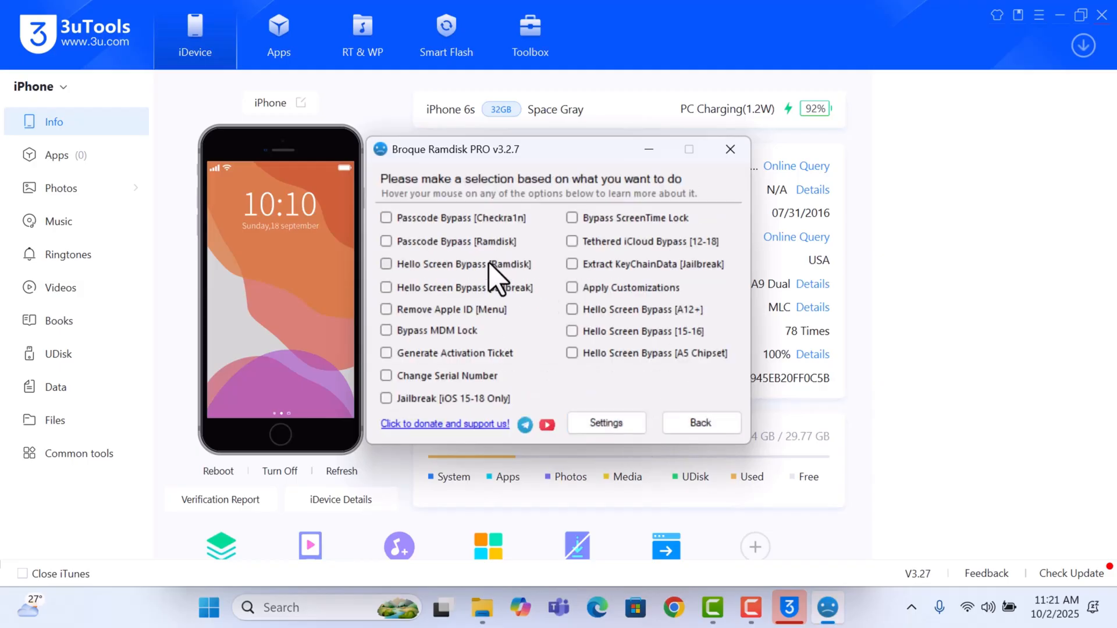
left_click(386, 241)
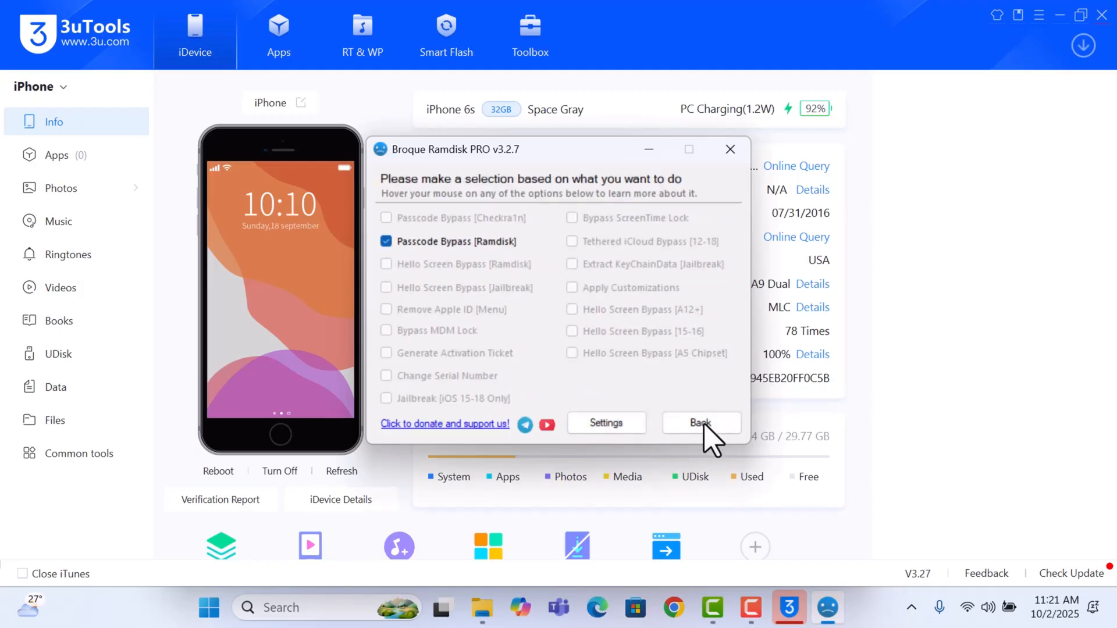
left_click(700, 422)
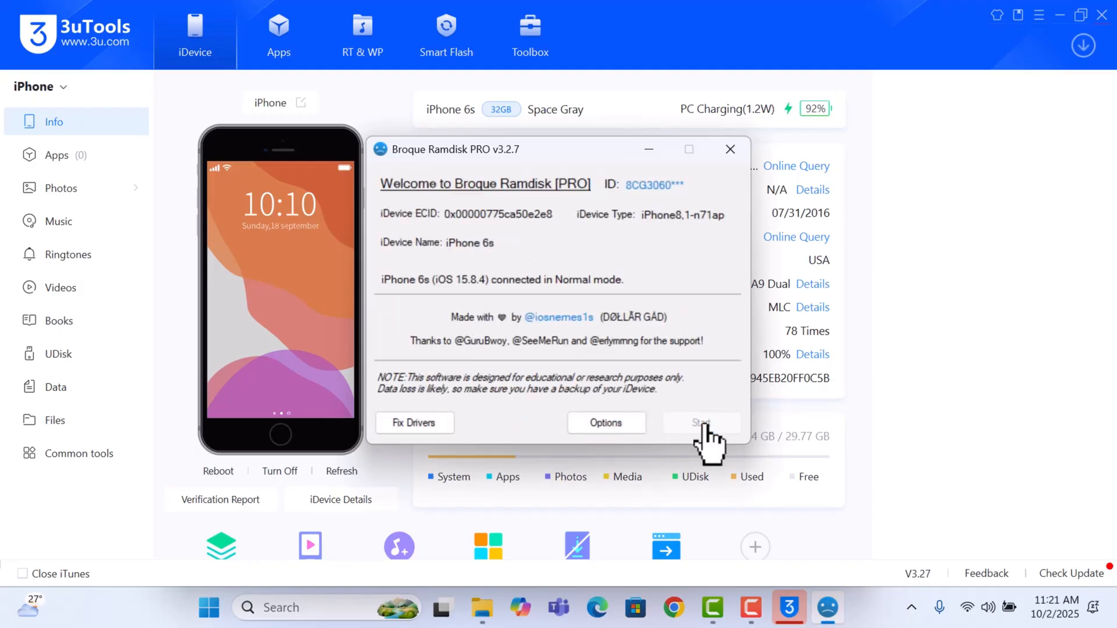
left_click(700, 422)
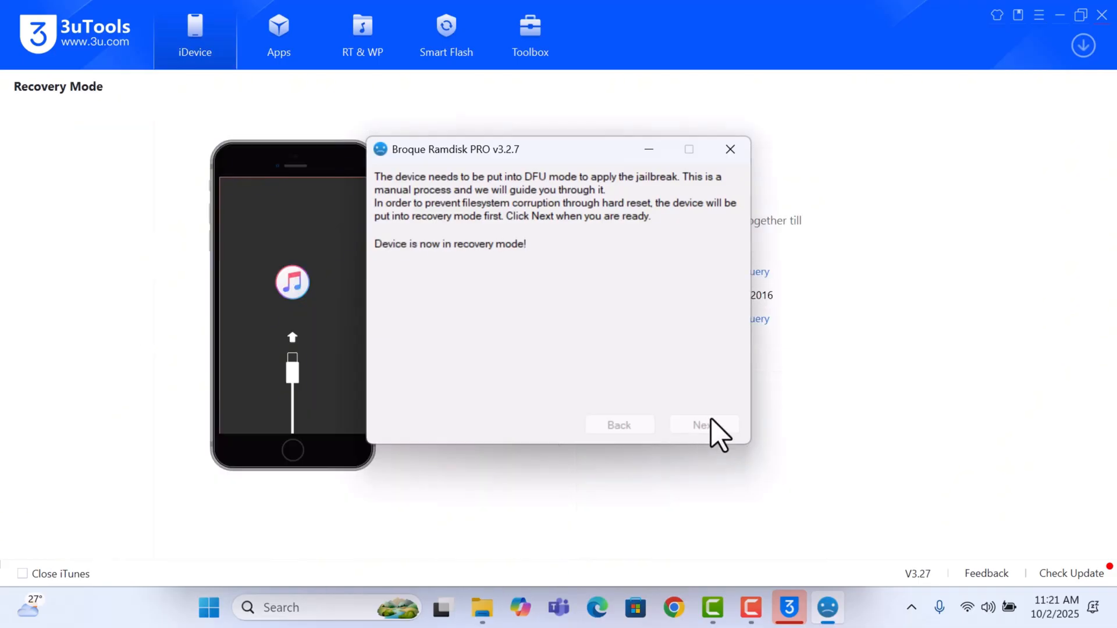
Step: Follow the DFU guide from recovery mode and continue to the SSH boot step
left_click(701, 425)
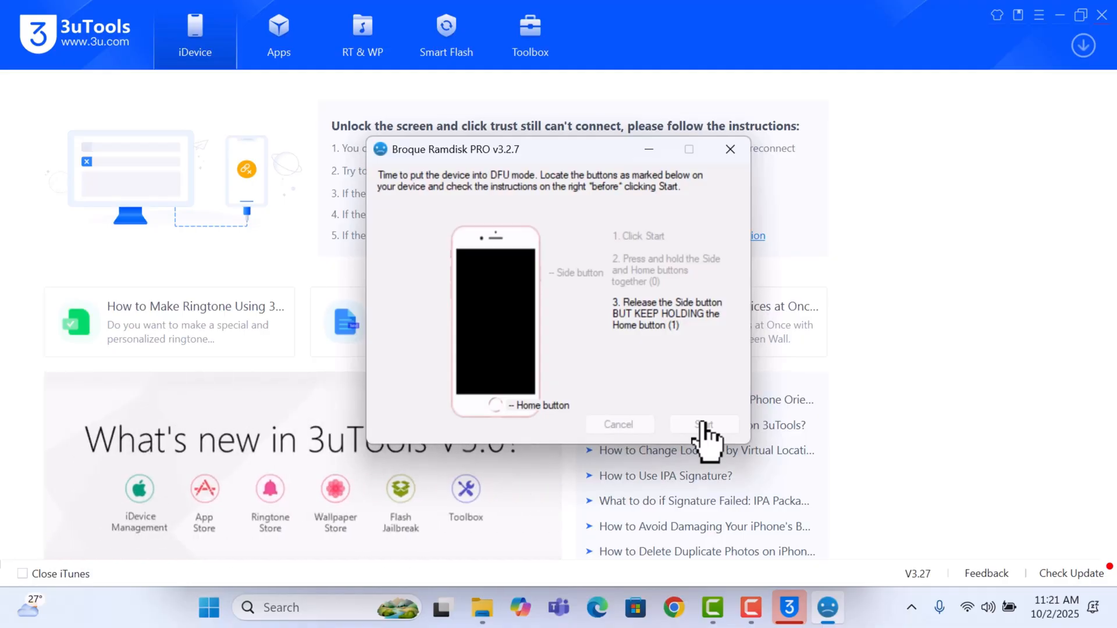
left_click(702, 425)
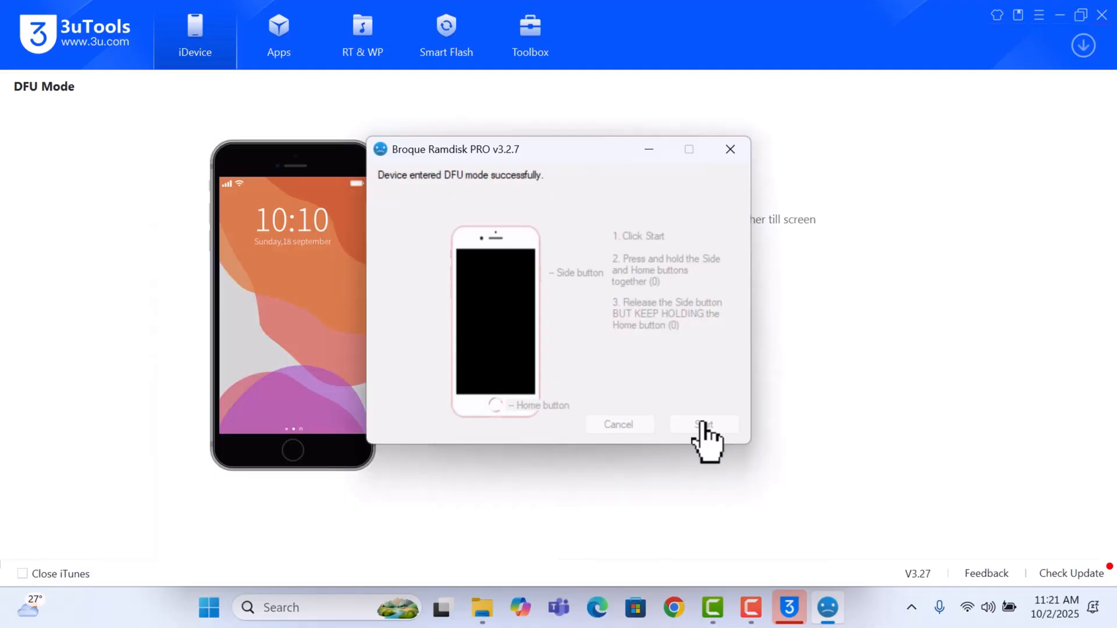
left_click(703, 425)
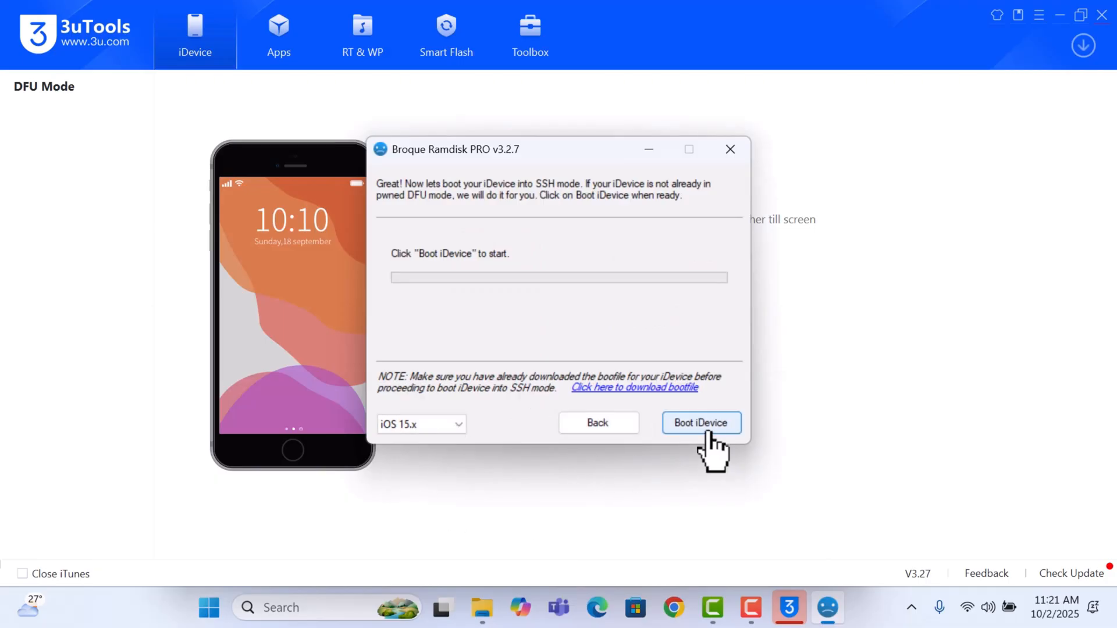
Step: Boot the iPhone into SSH mode with Boot iDevice, then continue to the activation restore step
left_click(700, 423)
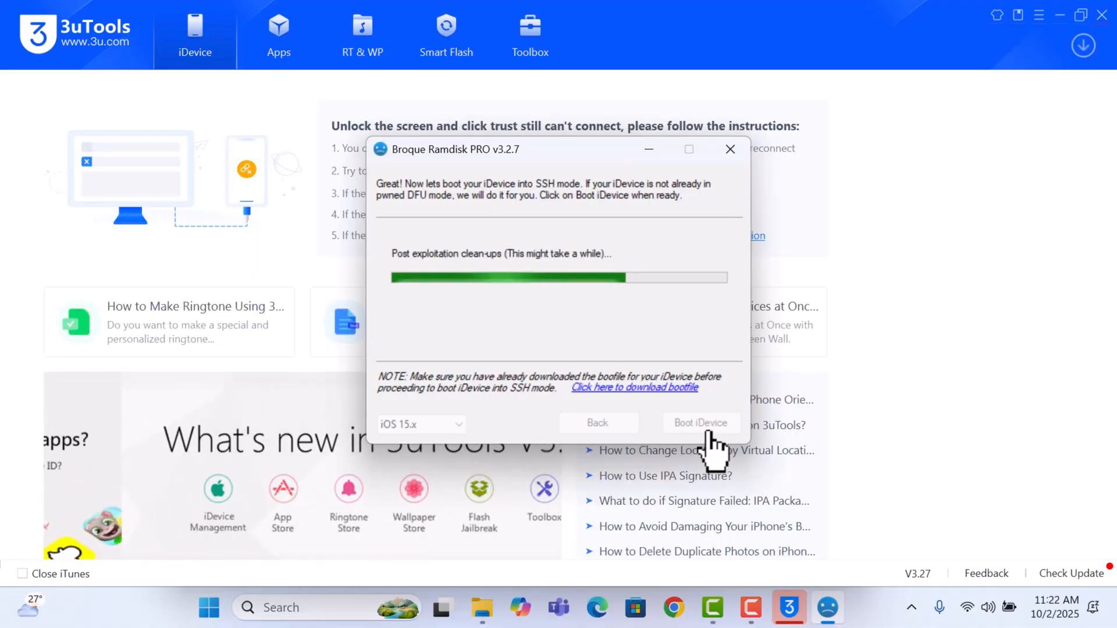
left_click(701, 422)
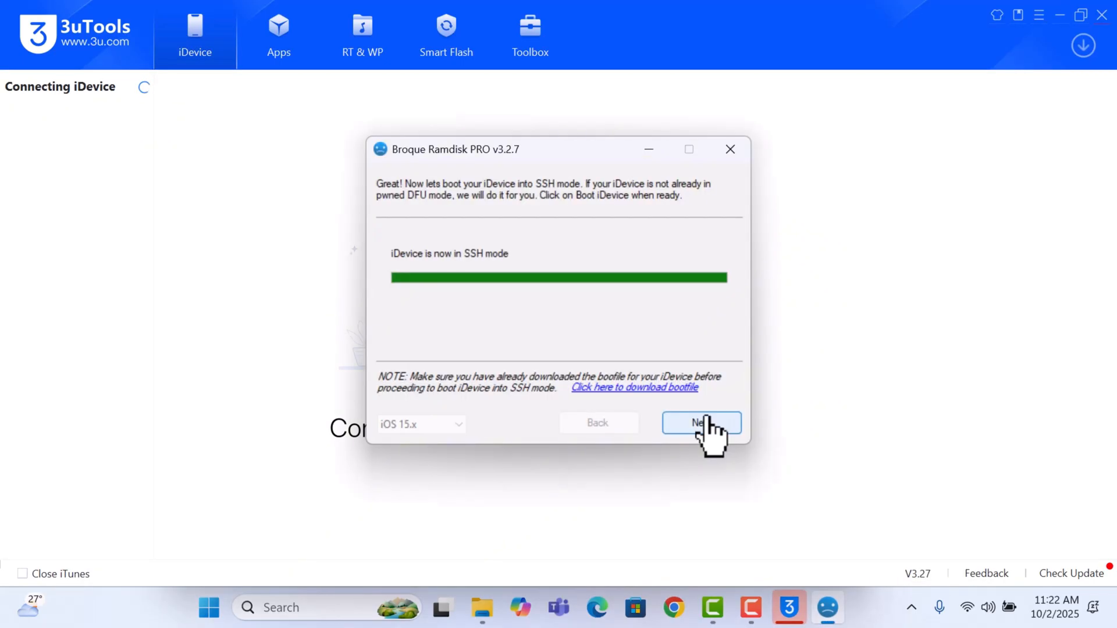
left_click(700, 422)
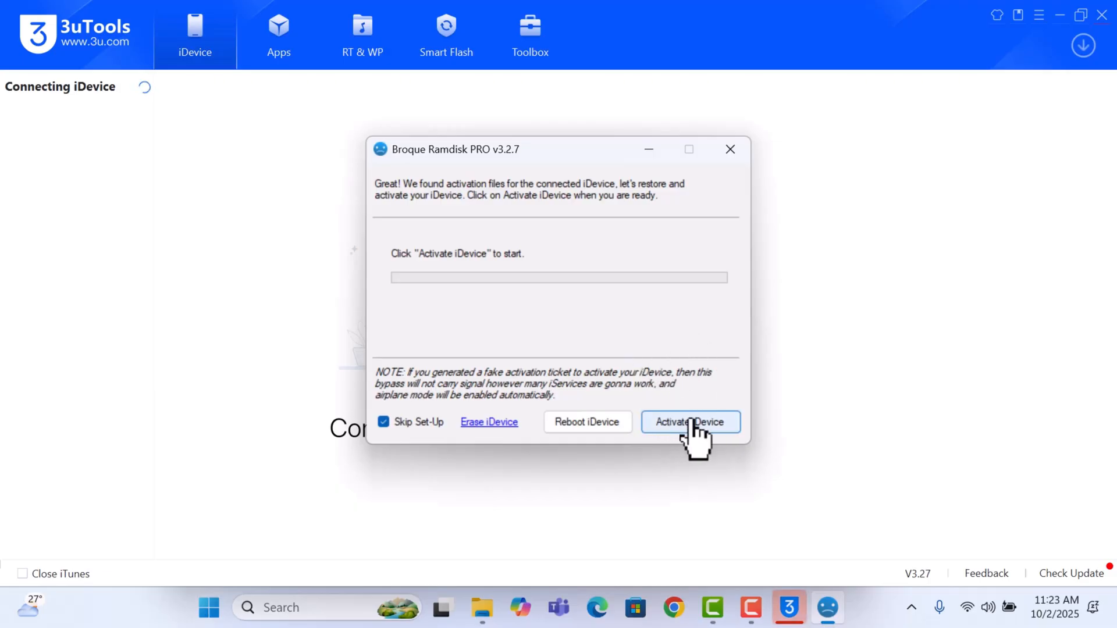
mouse_move(689, 442)
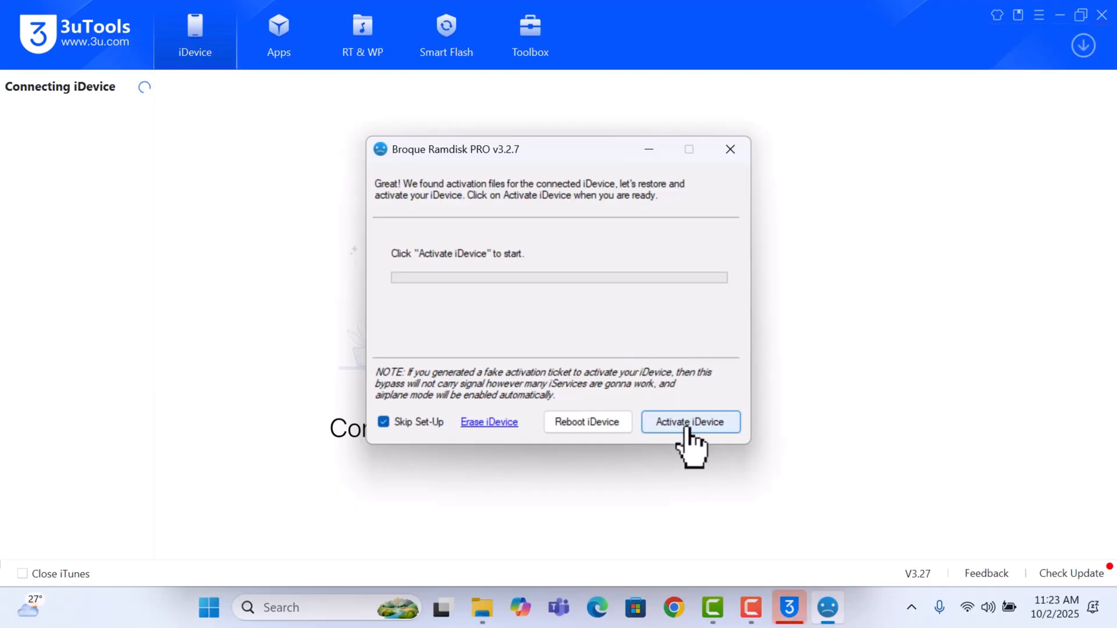
Step: Run Activate iDevice to restore the activation files until 'iDevice has been successfully activated' appears
left_click(688, 421)
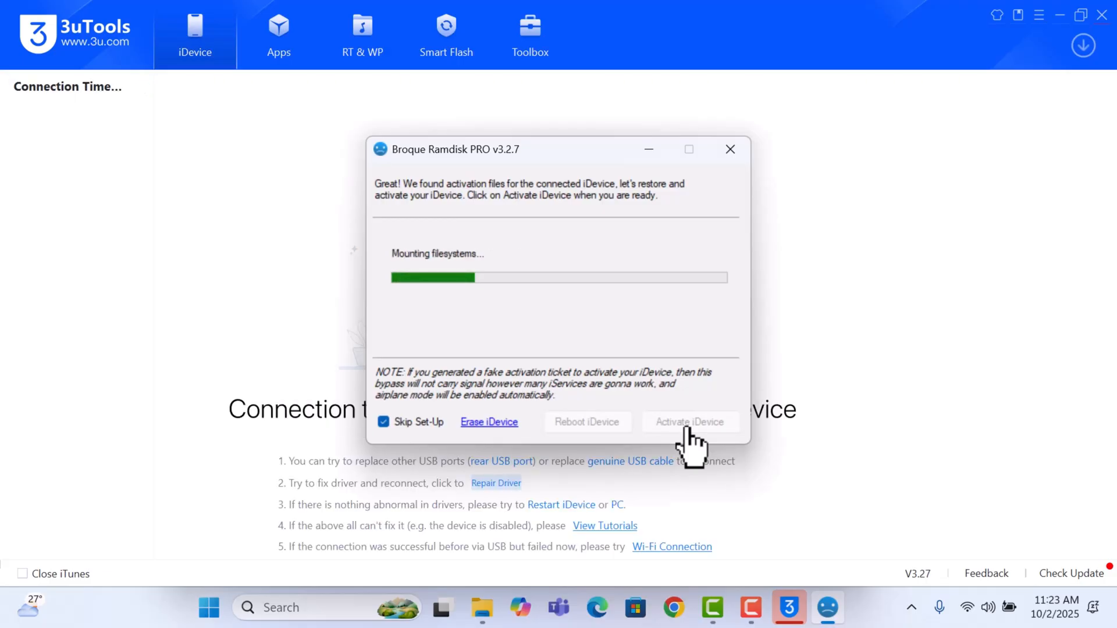
left_click(689, 421)
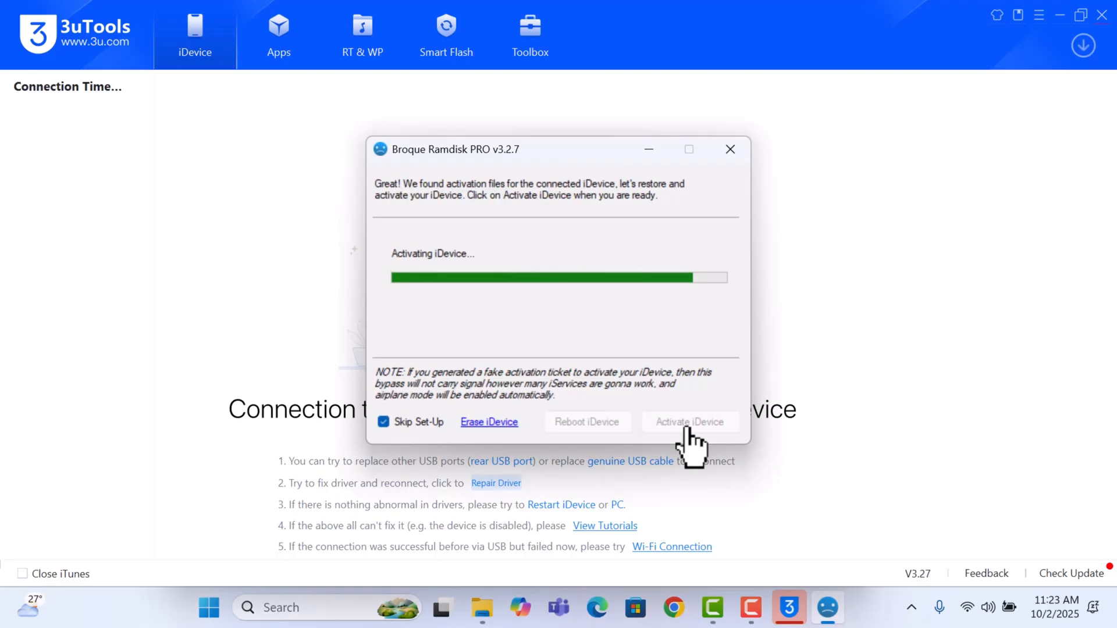
left_click(690, 421)
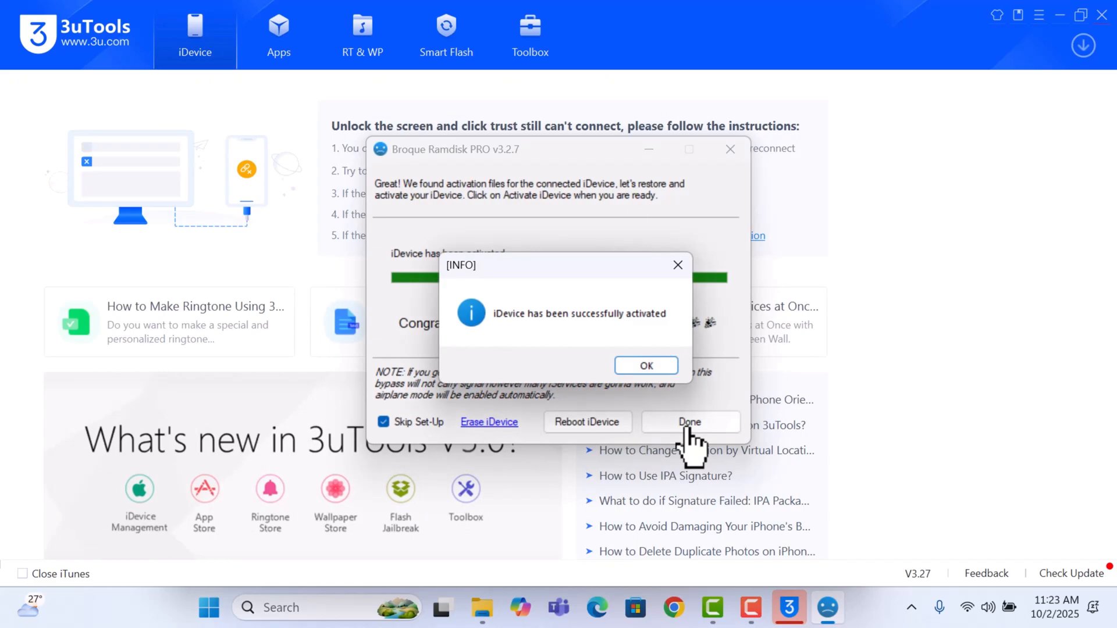
mouse_move(730, 339)
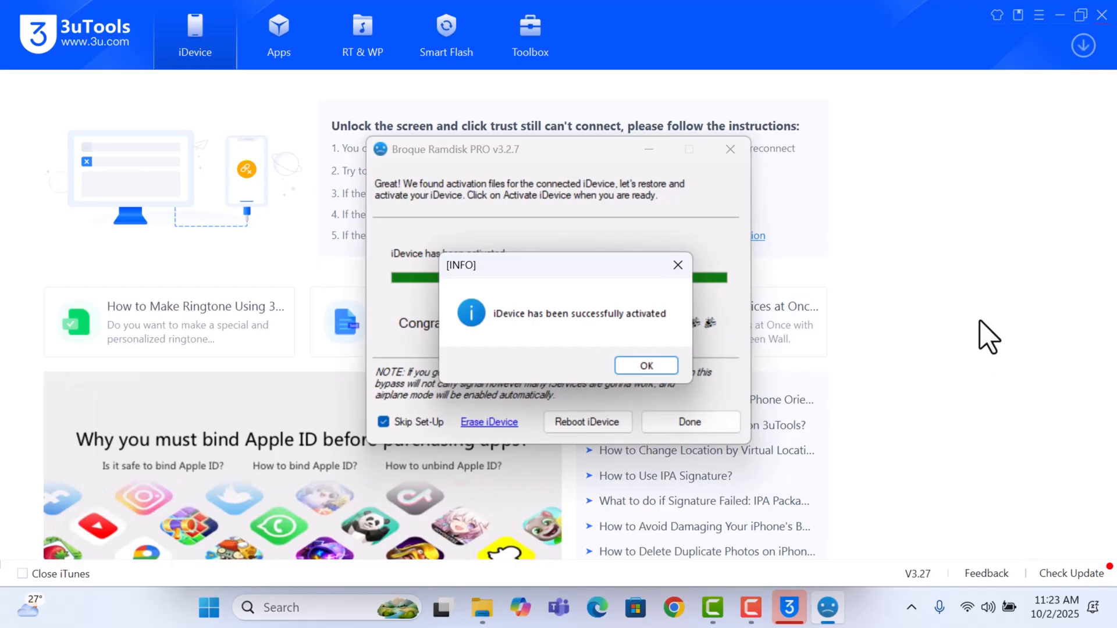
Step: Dismiss the activation success message so 3uTools shows the iPhone 6s as Activated: Yes
left_click(643, 366)
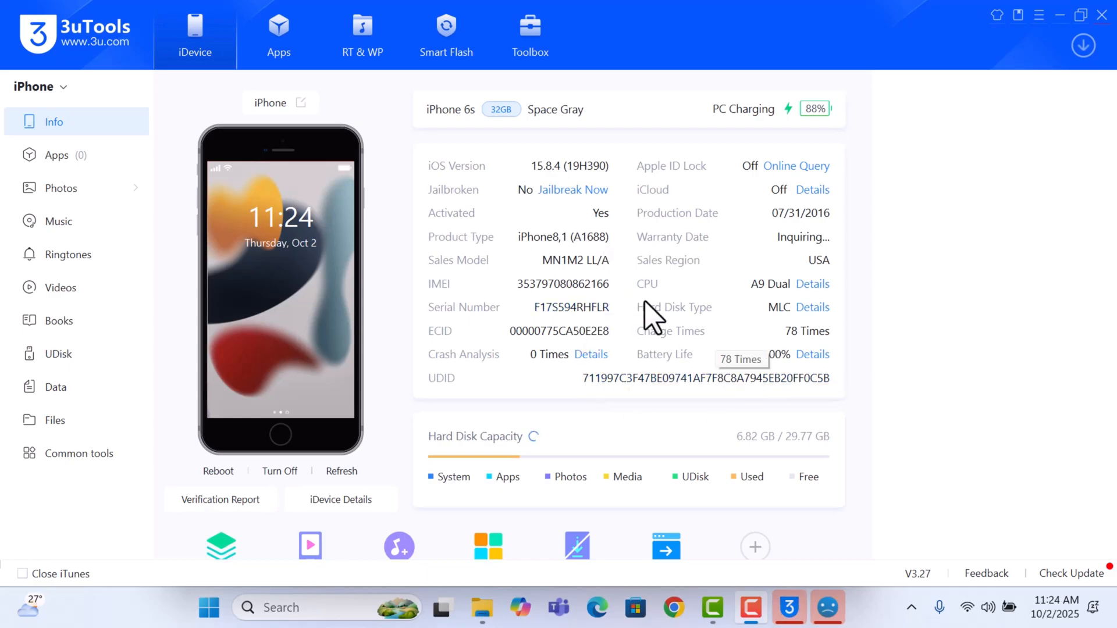
mouse_move(631, 292)
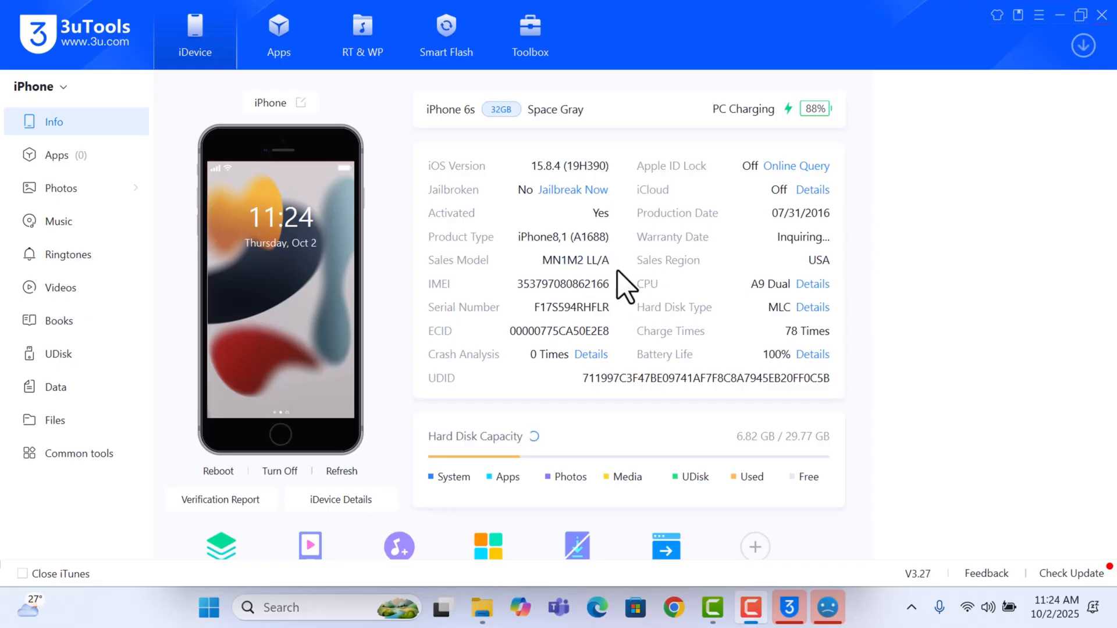
mouse_move(687, 356)
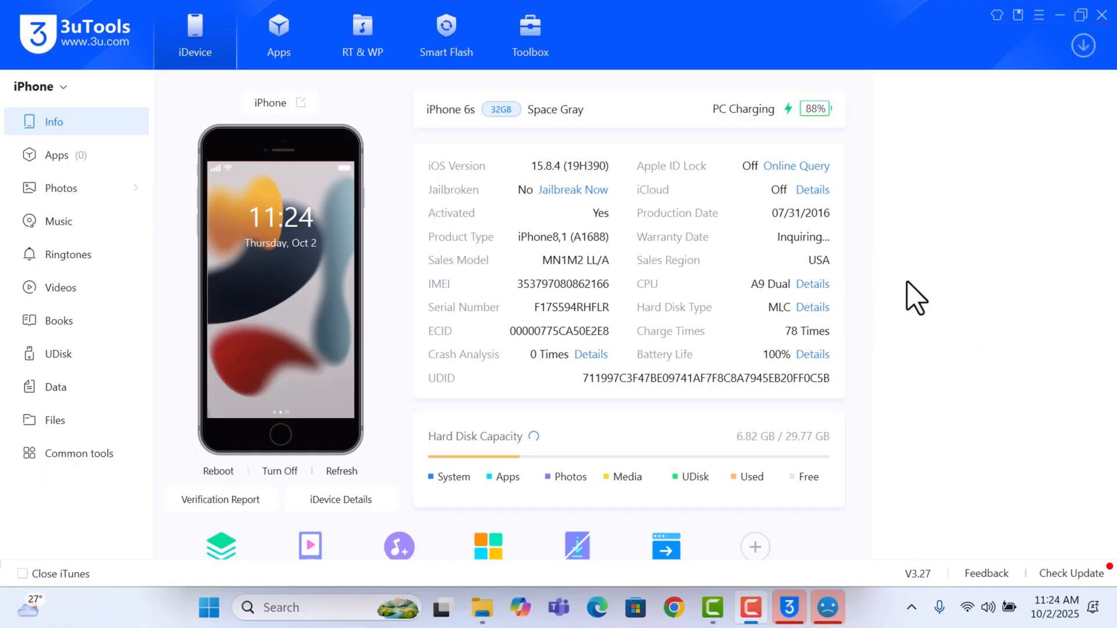
mouse_move(946, 227)
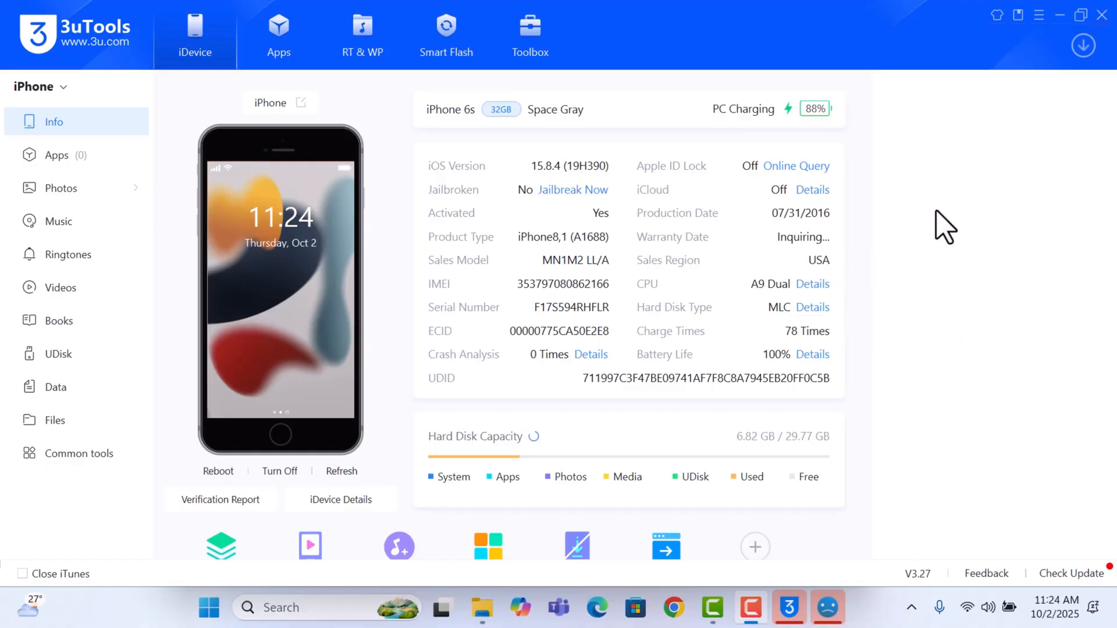